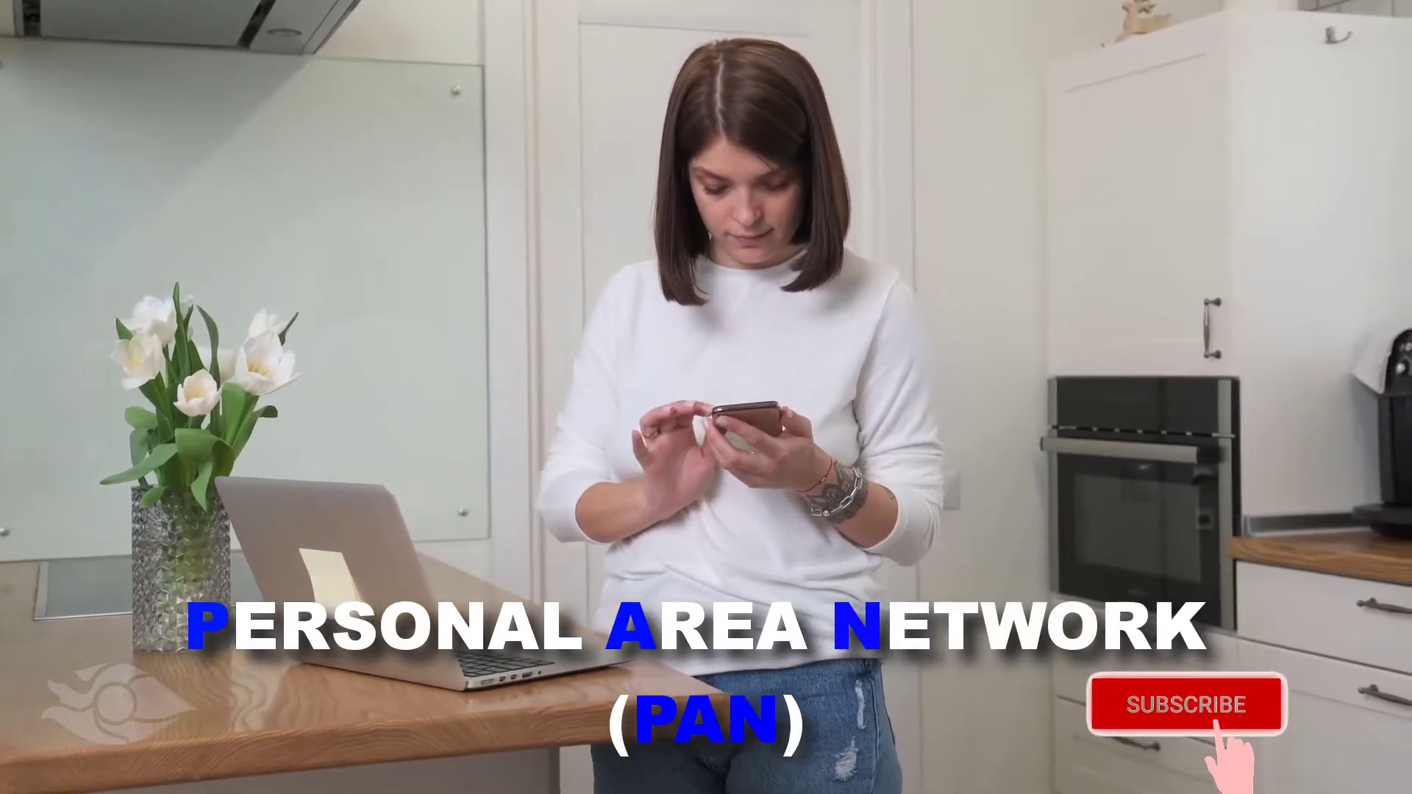
{"action": "left_click", "coordinate": [1185, 704]}
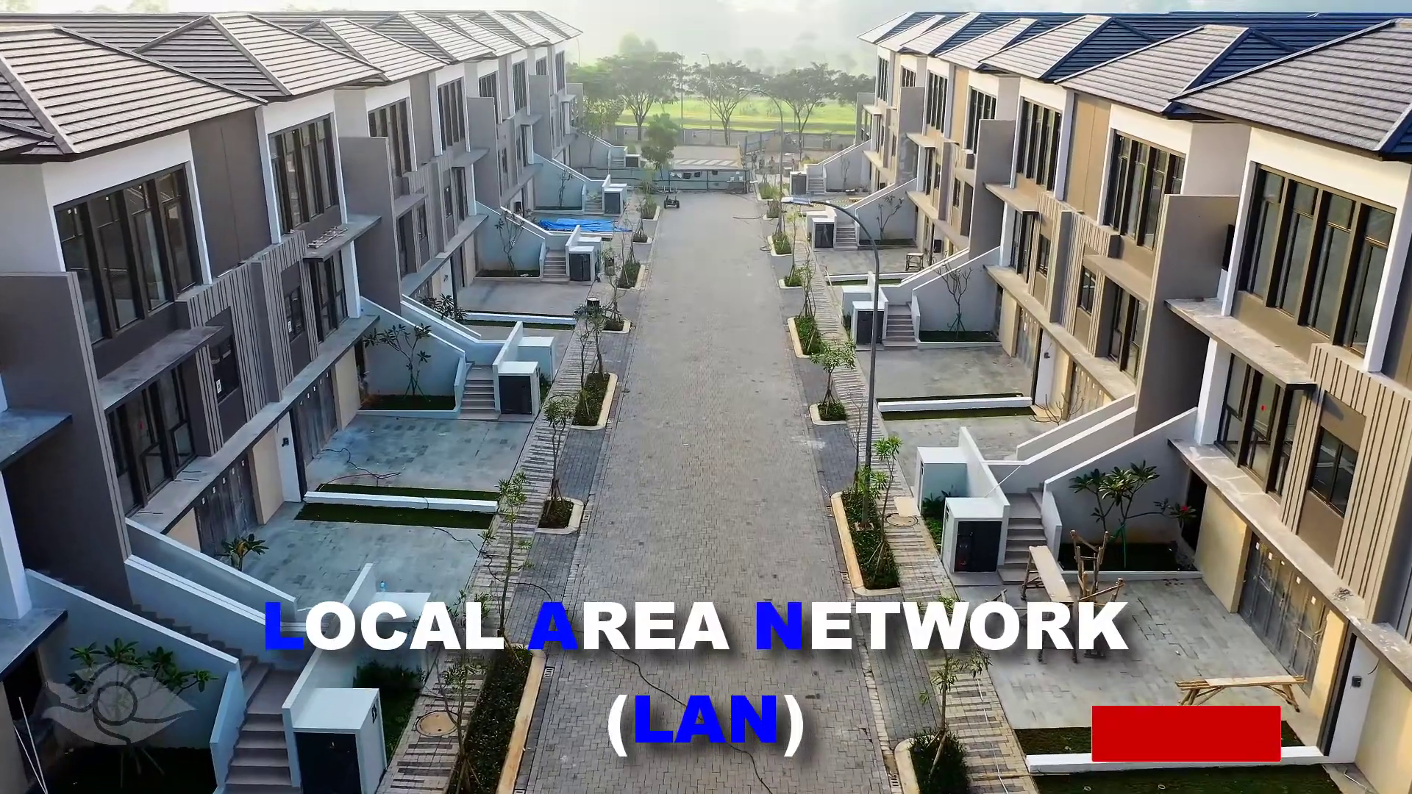
{"action": "left_click", "coordinate": [1176, 741]}
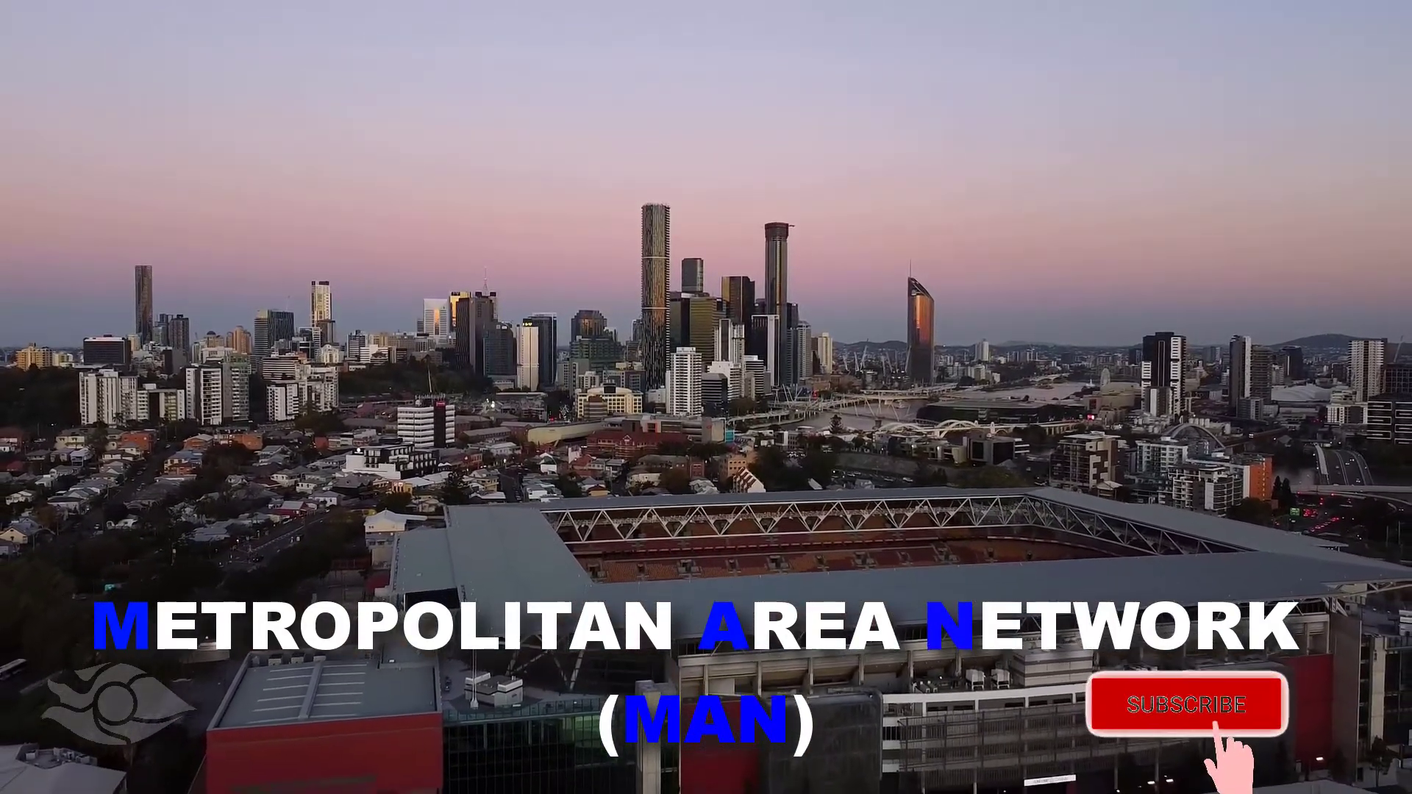
{"action": "left_click", "coordinate": [1185, 704]}
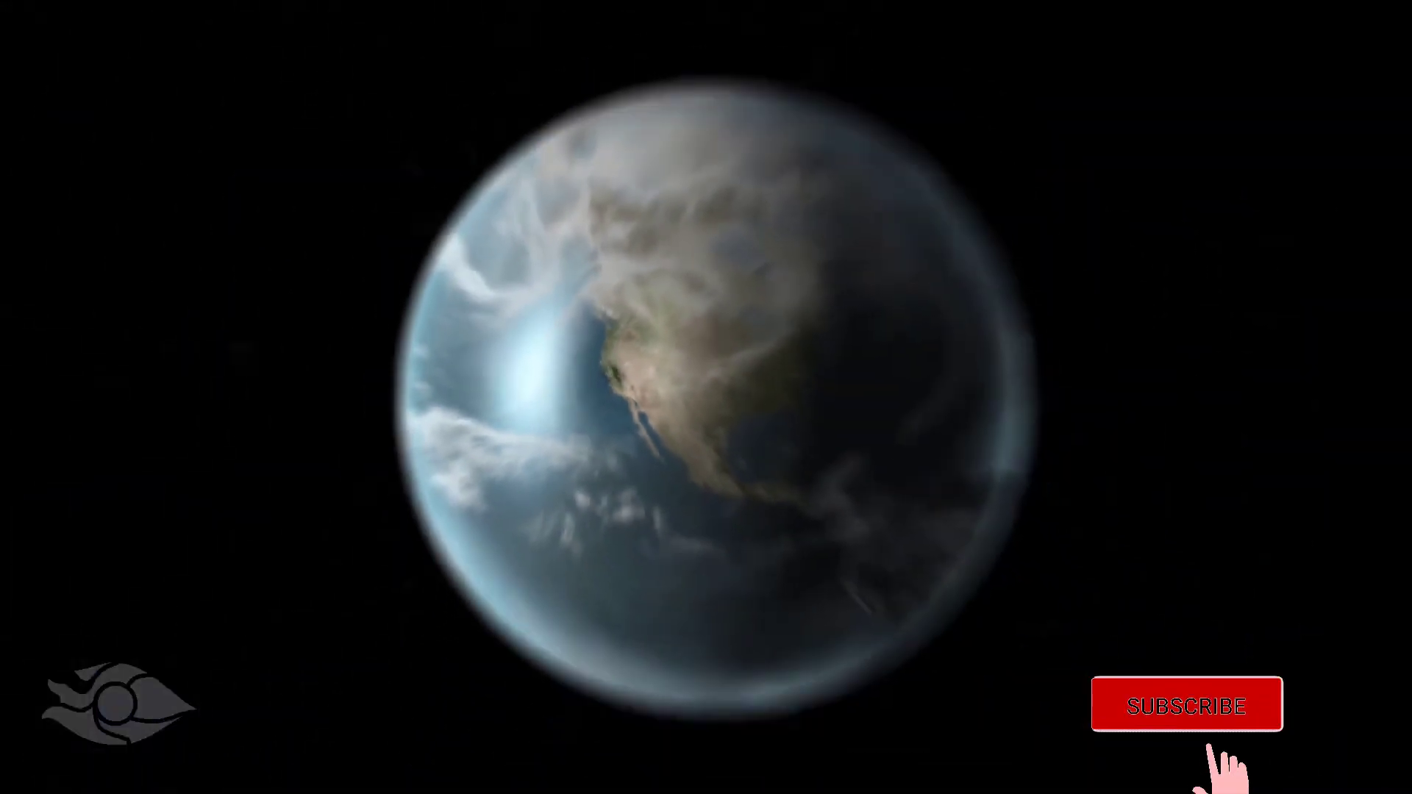
{"action": "left_click", "coordinate": [1187, 704]}
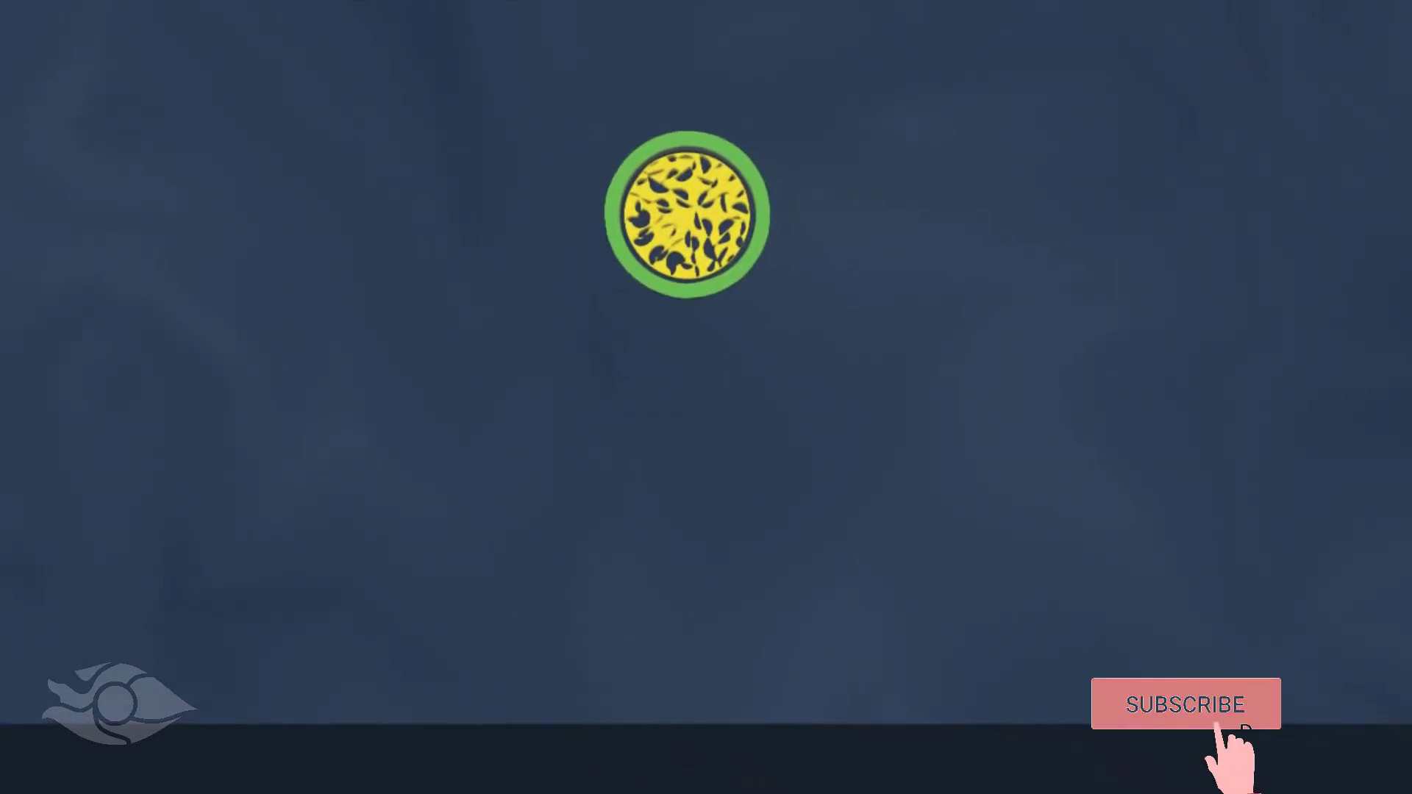
{"action": "left_click", "coordinate": [1187, 704]}
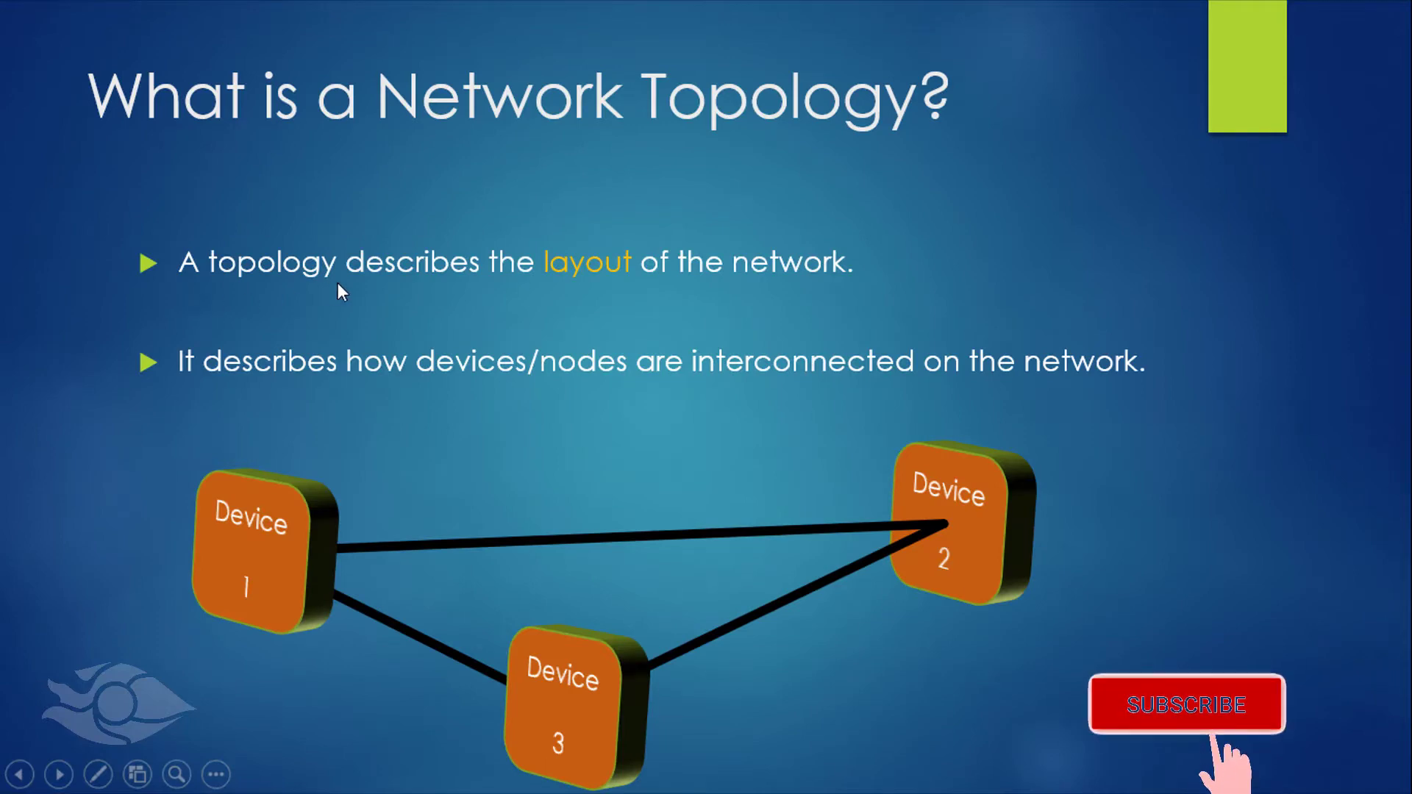
{"action": "left_click", "coordinate": [1185, 705]}
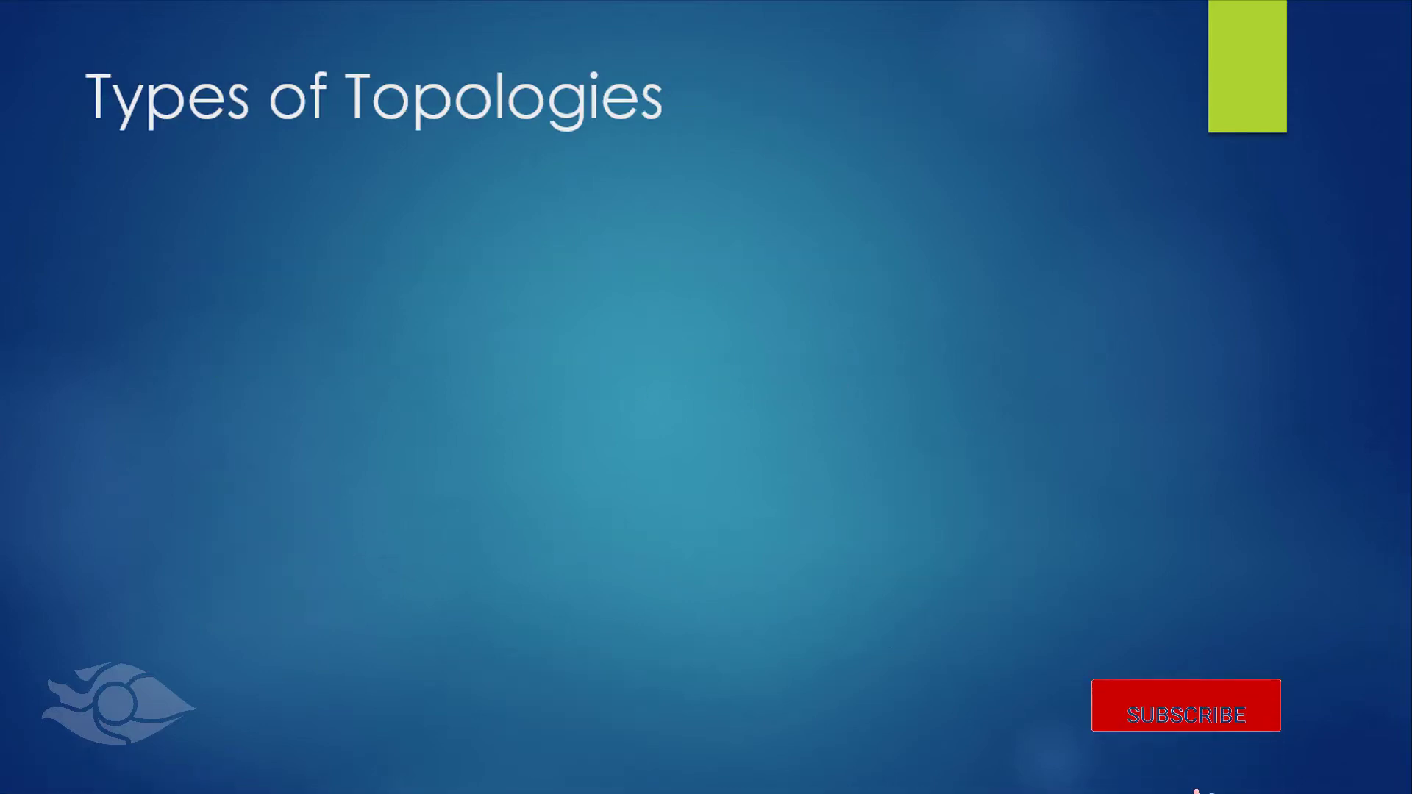
{"action": "left_click", "coordinate": [1186, 705]}
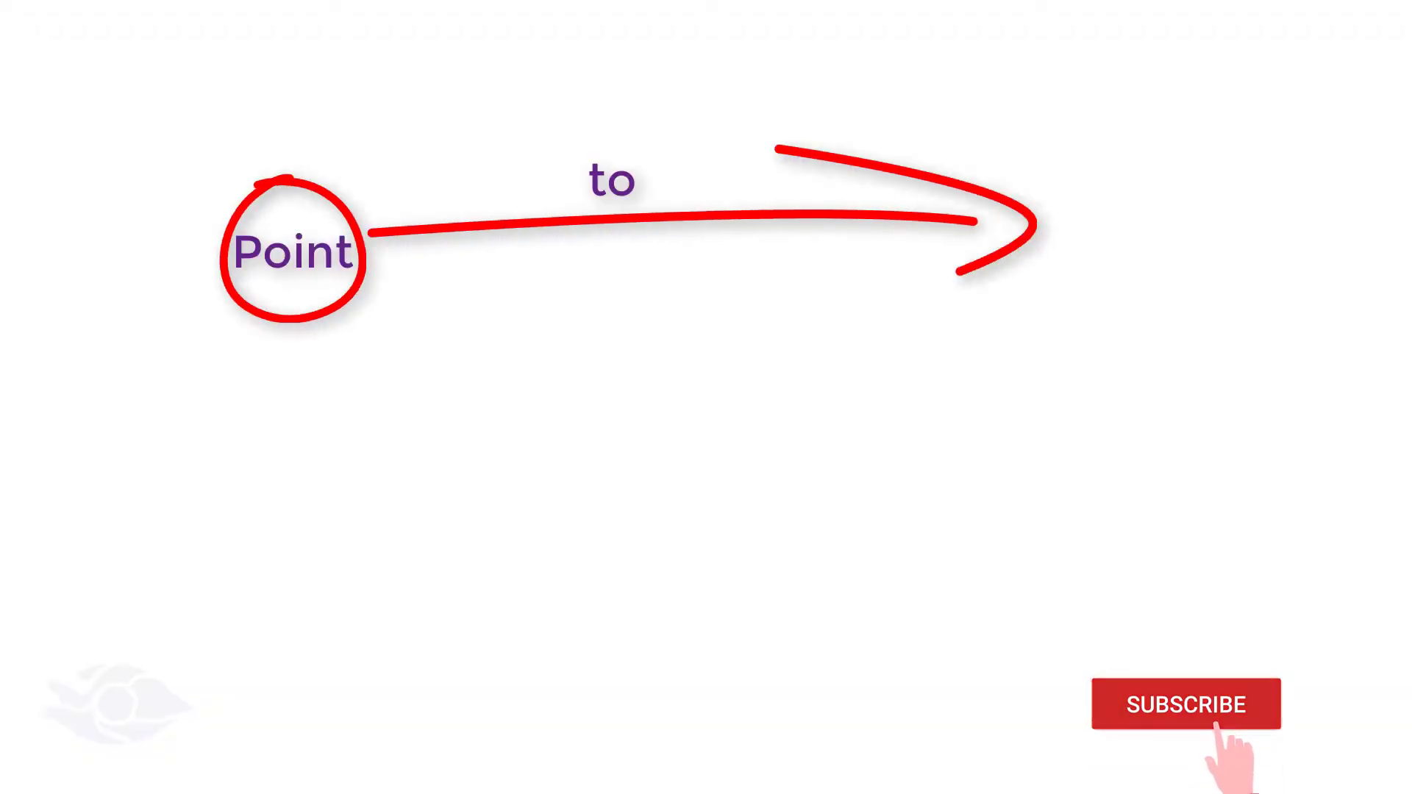
{"action": "left_click", "coordinate": [1187, 703]}
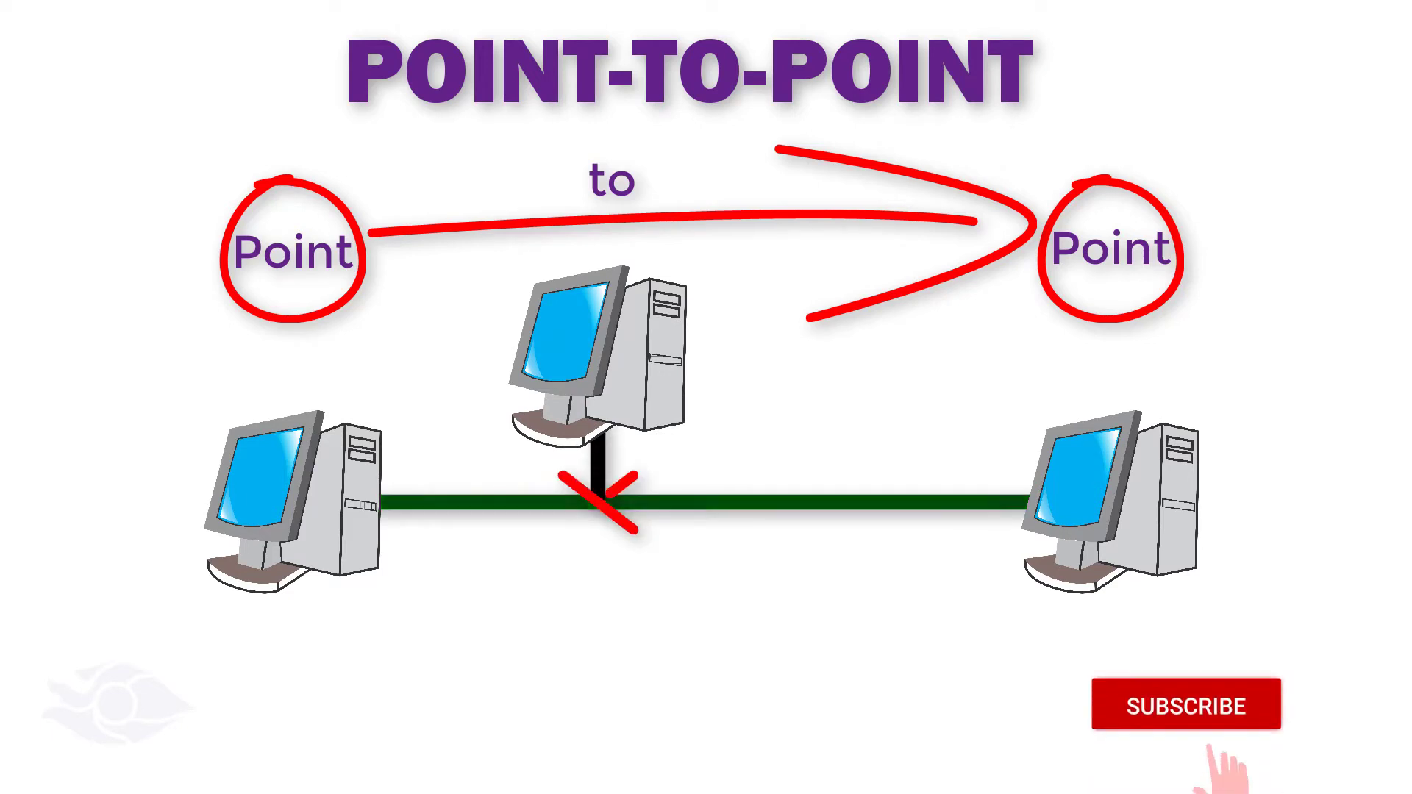
{"action": "left_click", "coordinate": [1187, 705]}
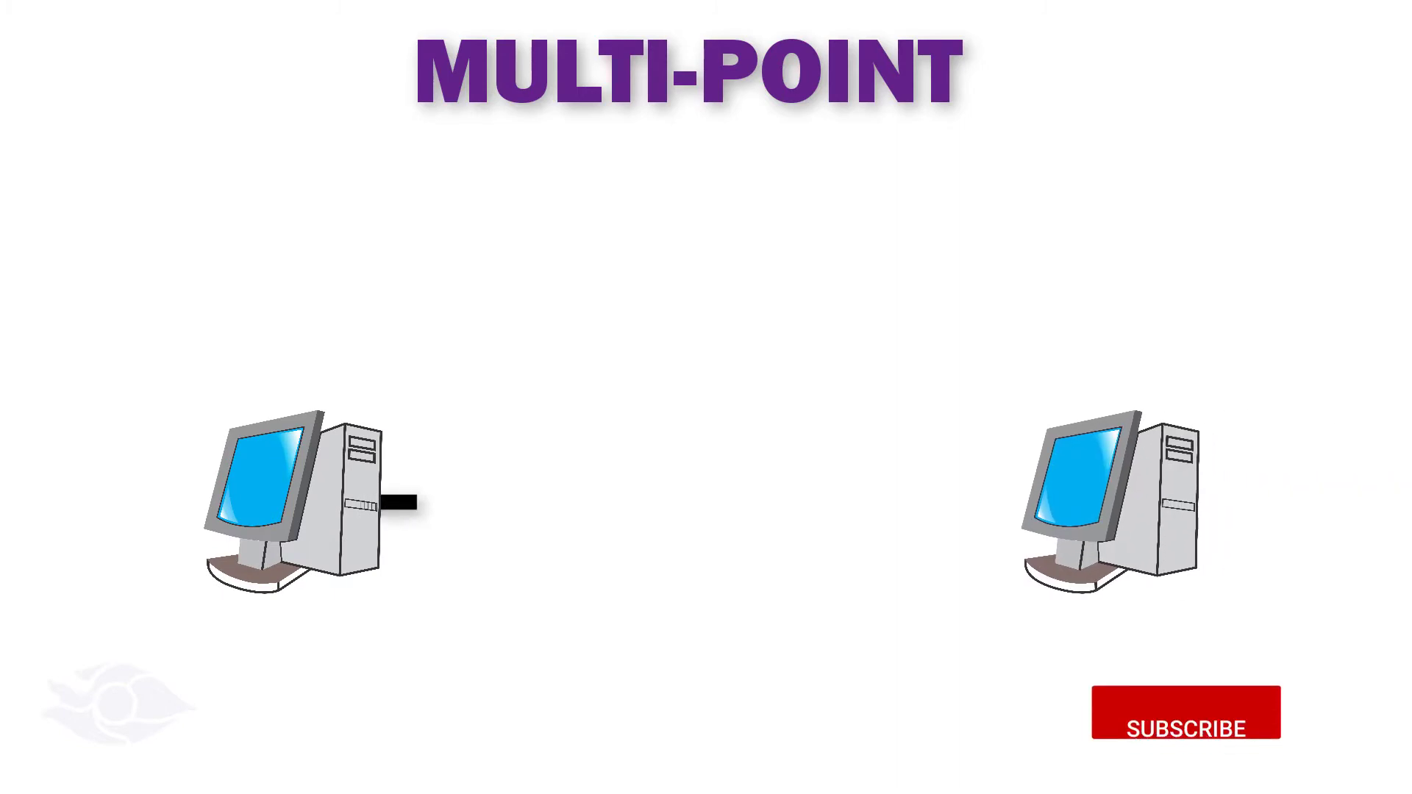
{"action": "left_click", "coordinate": [1187, 712]}
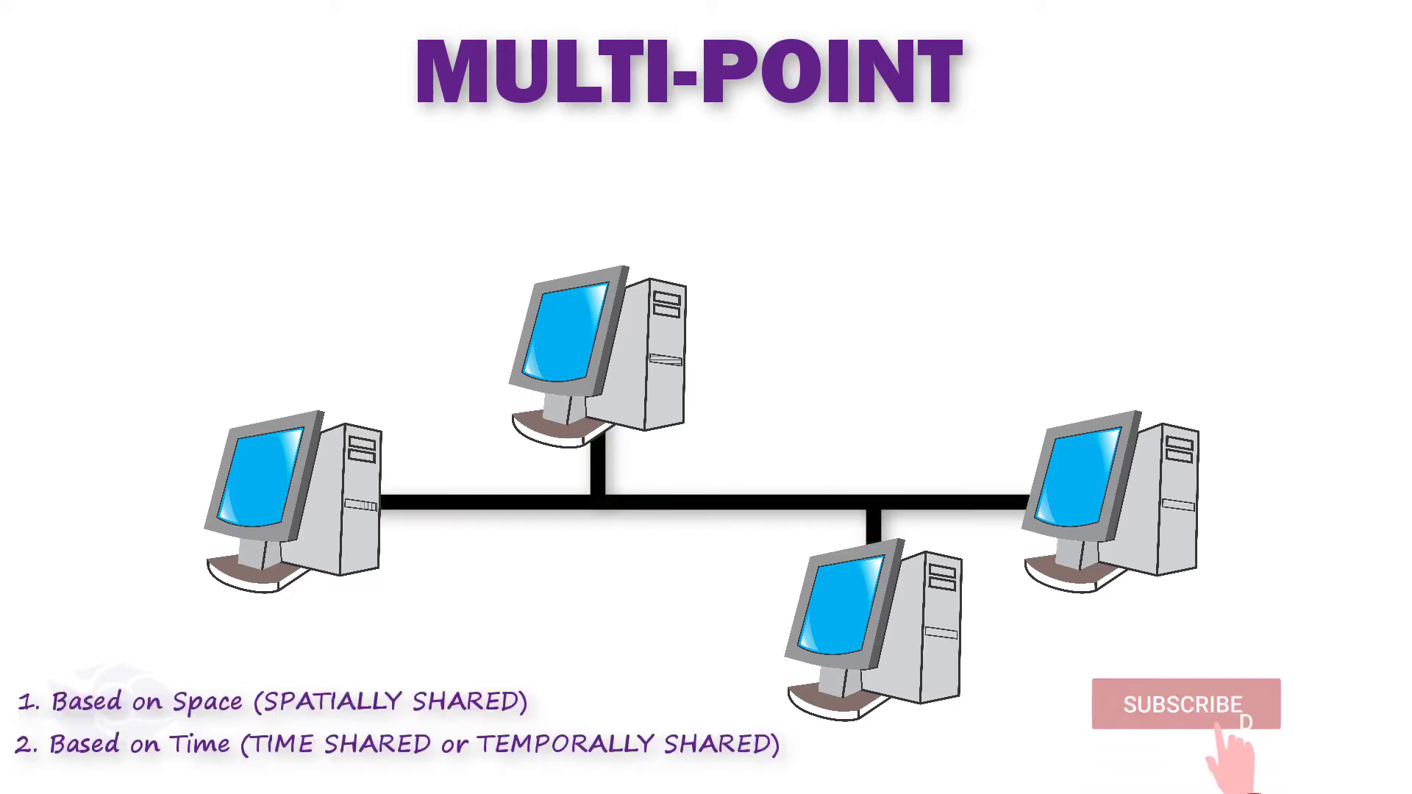
{"action": "left_click", "coordinate": [1182, 703]}
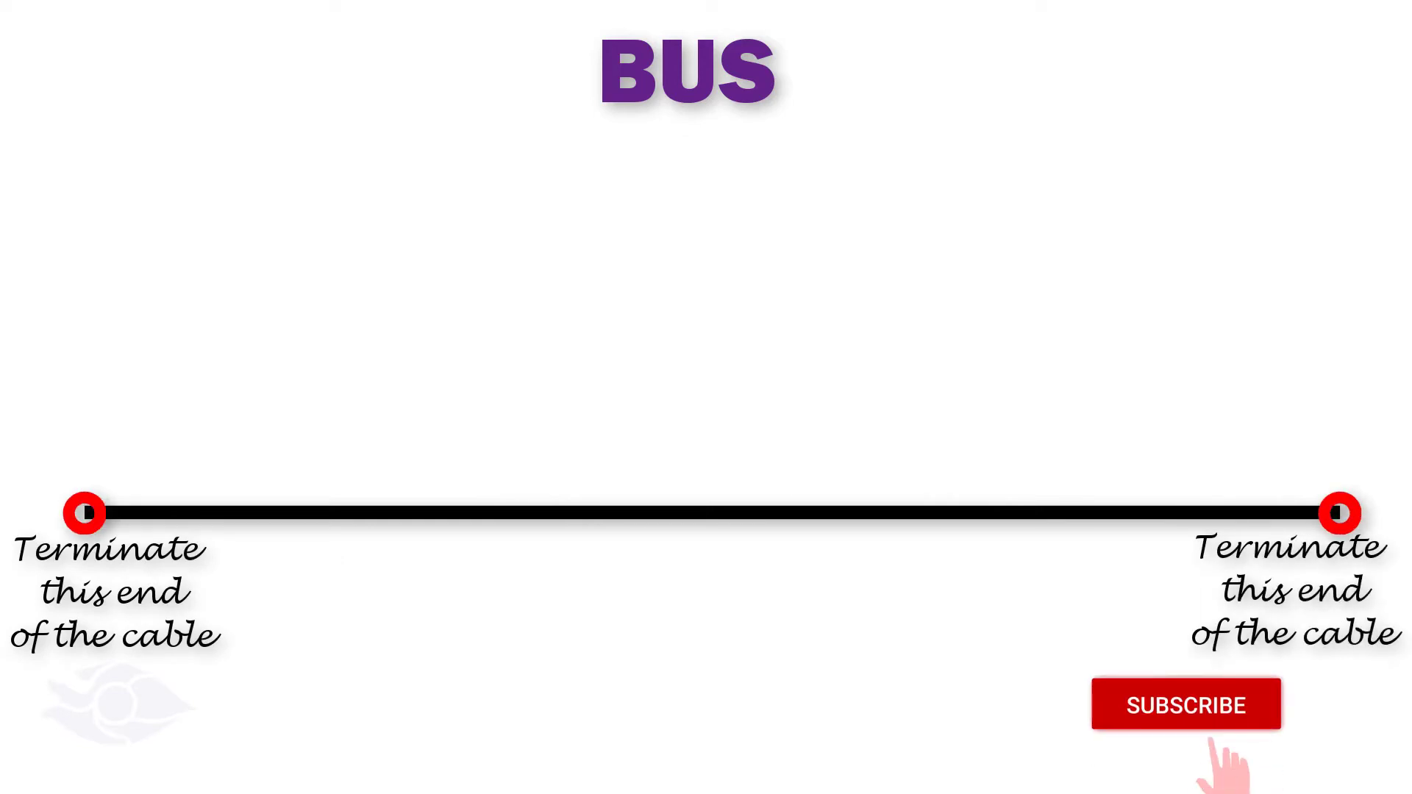
{"action": "left_click", "coordinate": [1185, 704]}
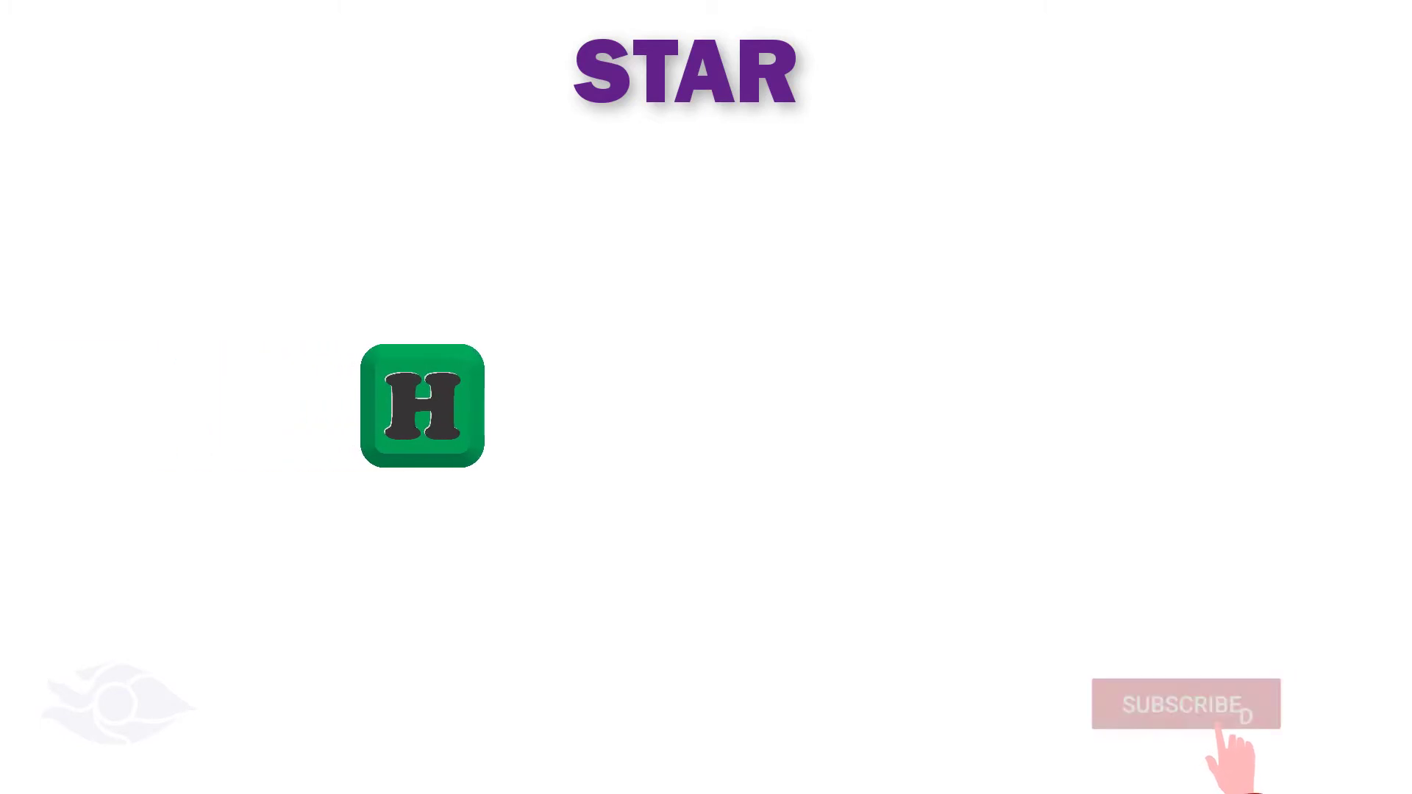
{"action": "left_click", "coordinate": [1186, 704]}
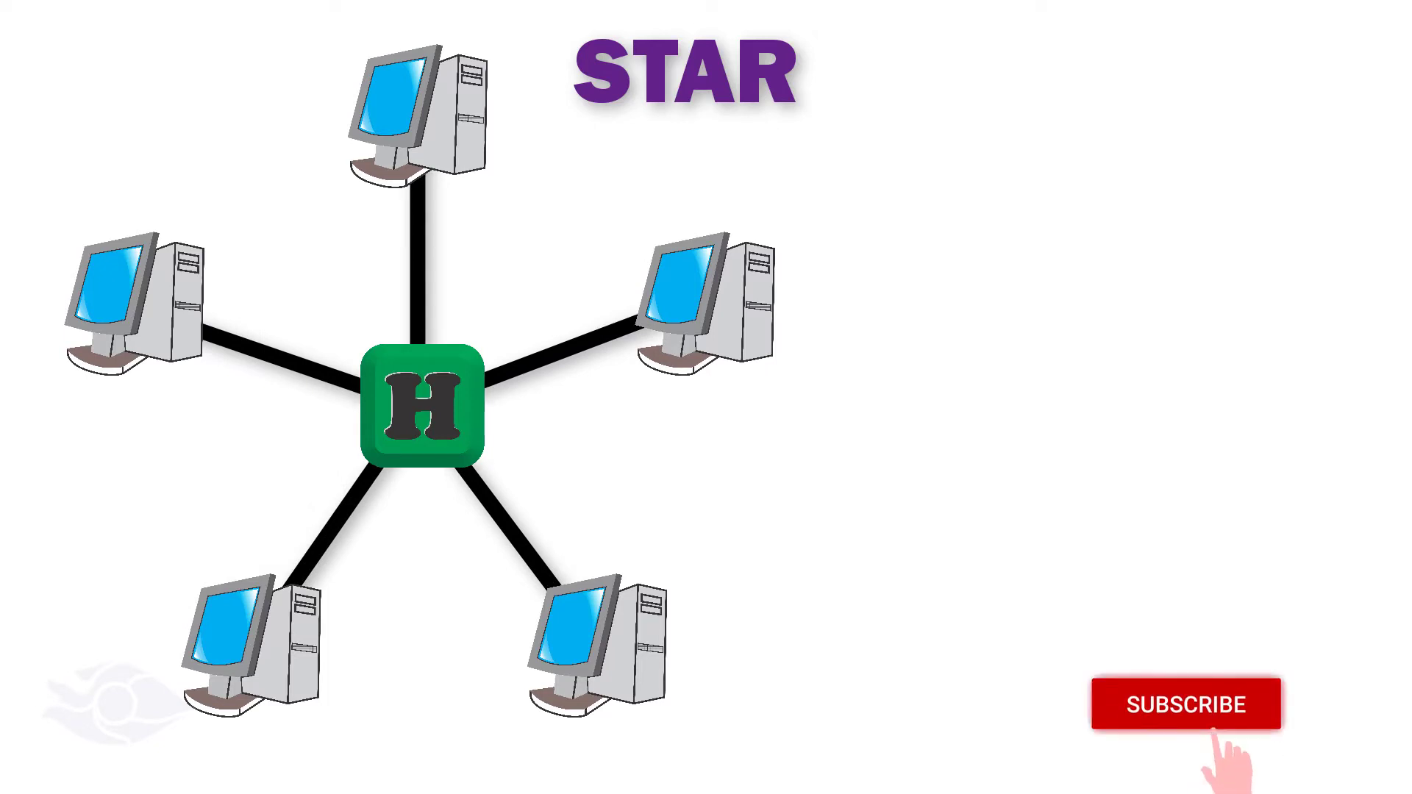
{"action": "left_click", "coordinate": [1185, 705]}
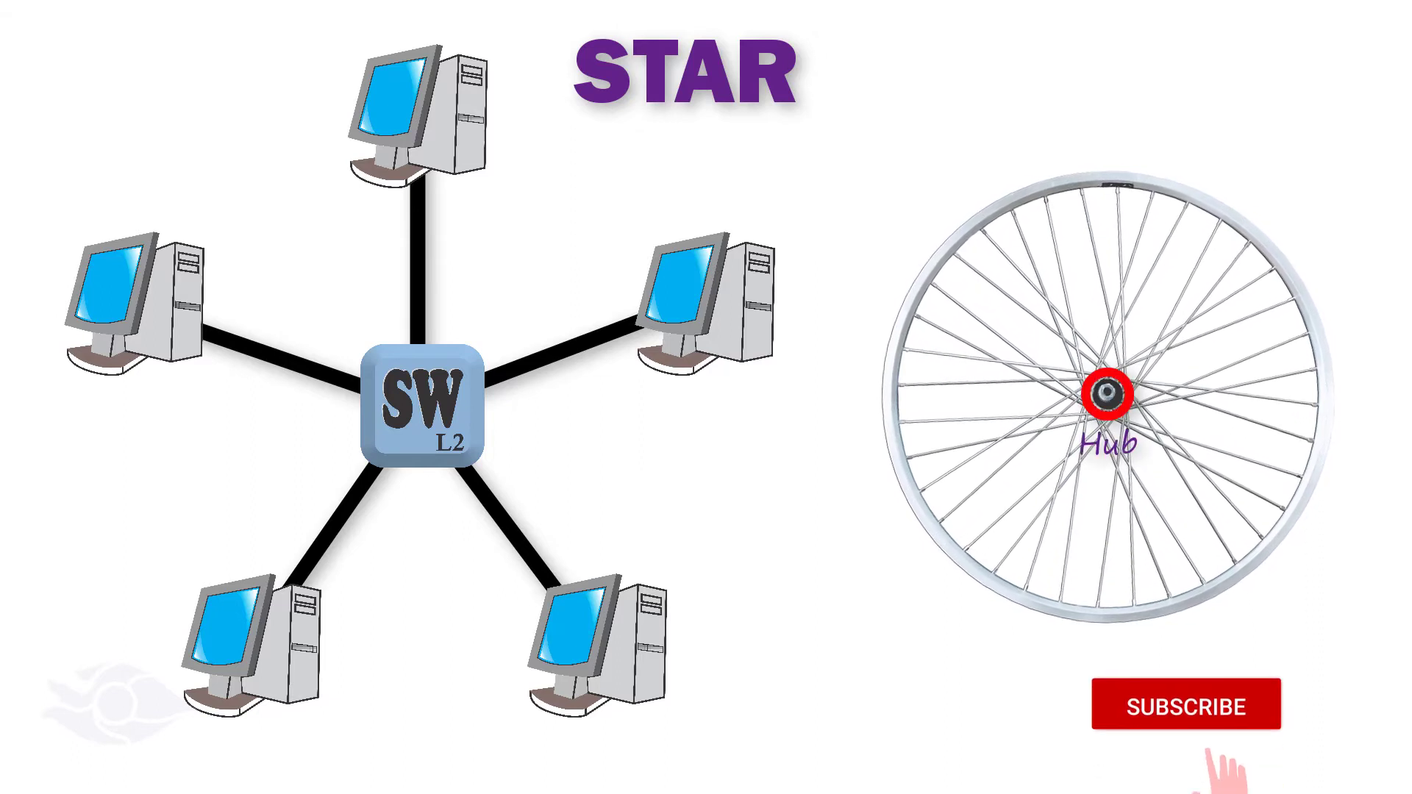
{"action": "left_click", "coordinate": [1188, 703]}
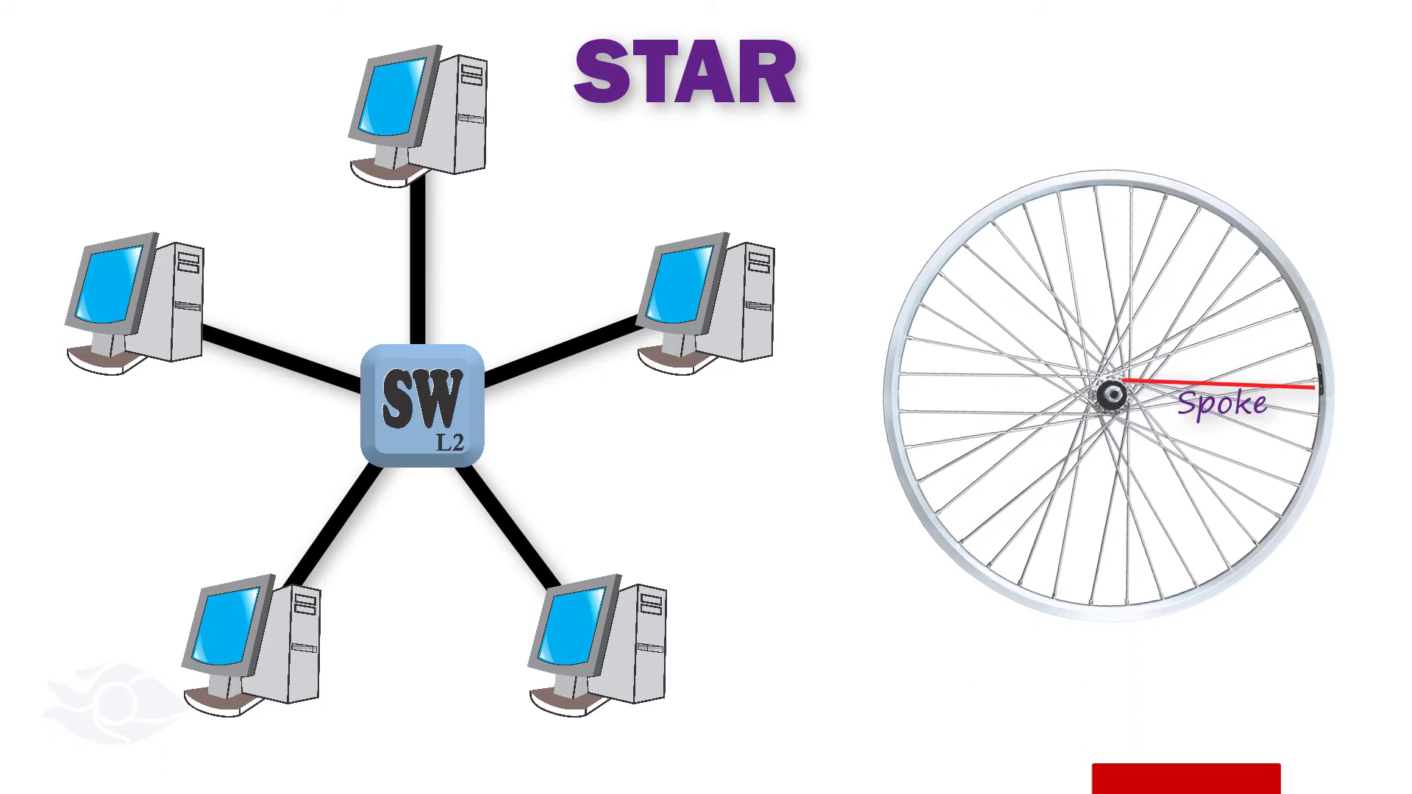
{"action": "left_click", "coordinate": [1162, 705]}
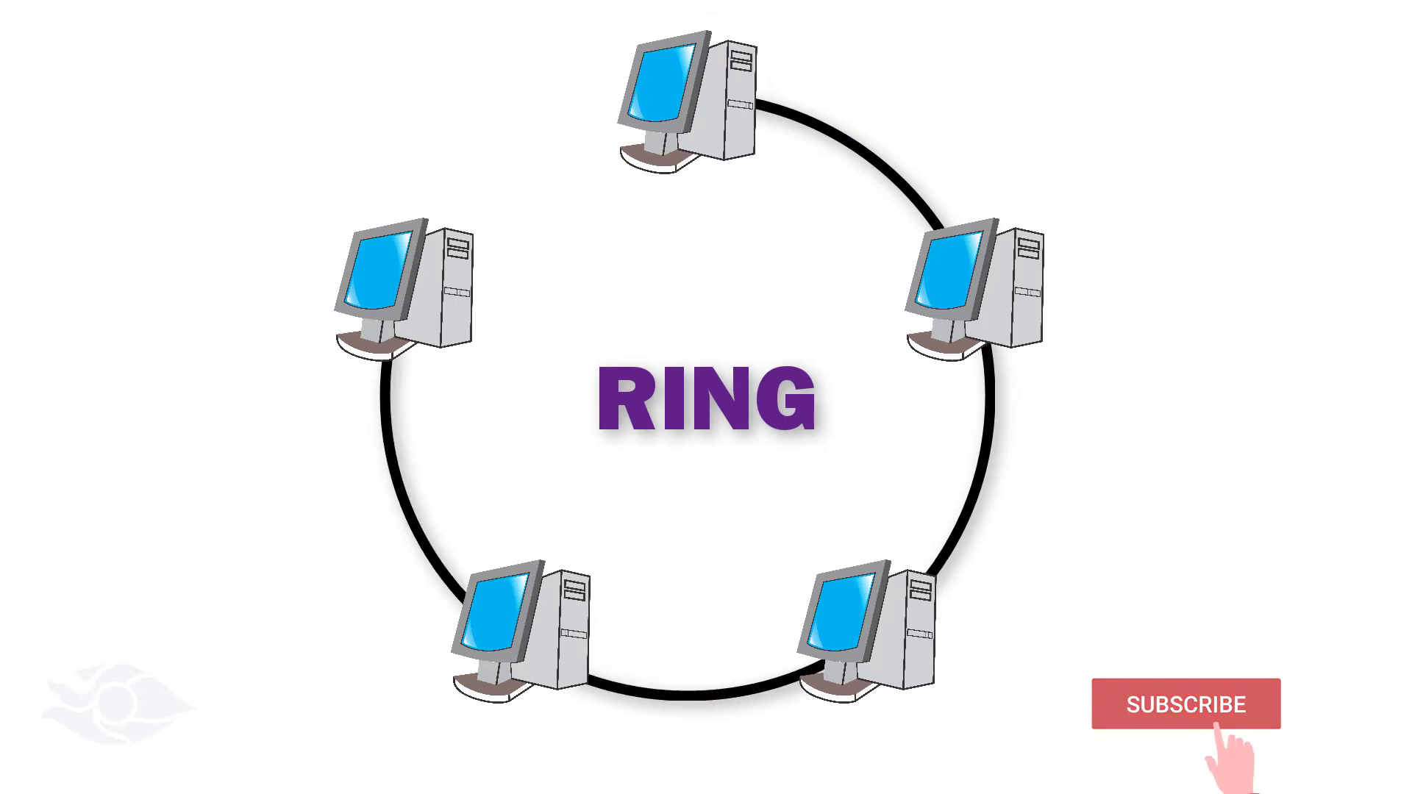
{"action": "left_click", "coordinate": [1185, 703]}
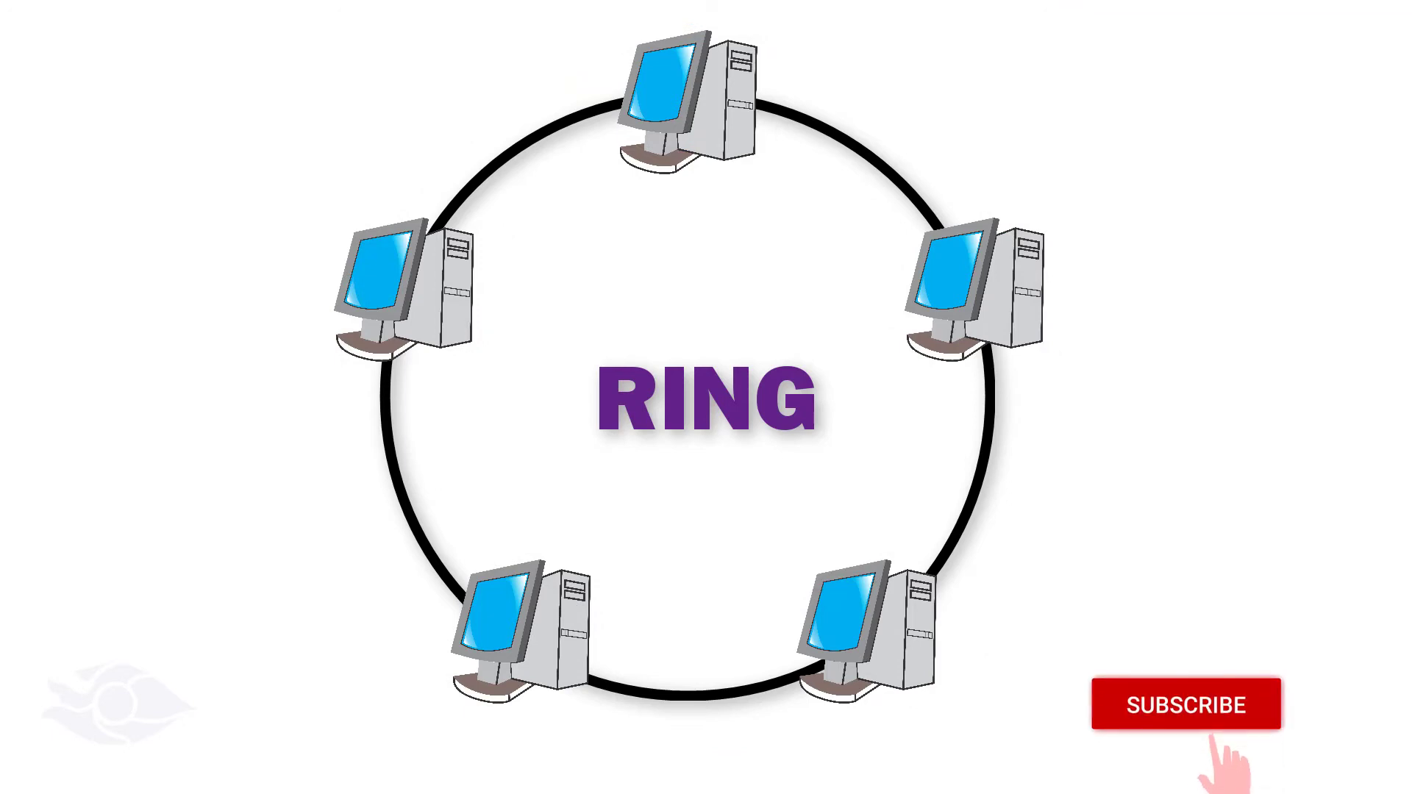
{"action": "left_click", "coordinate": [1182, 703]}
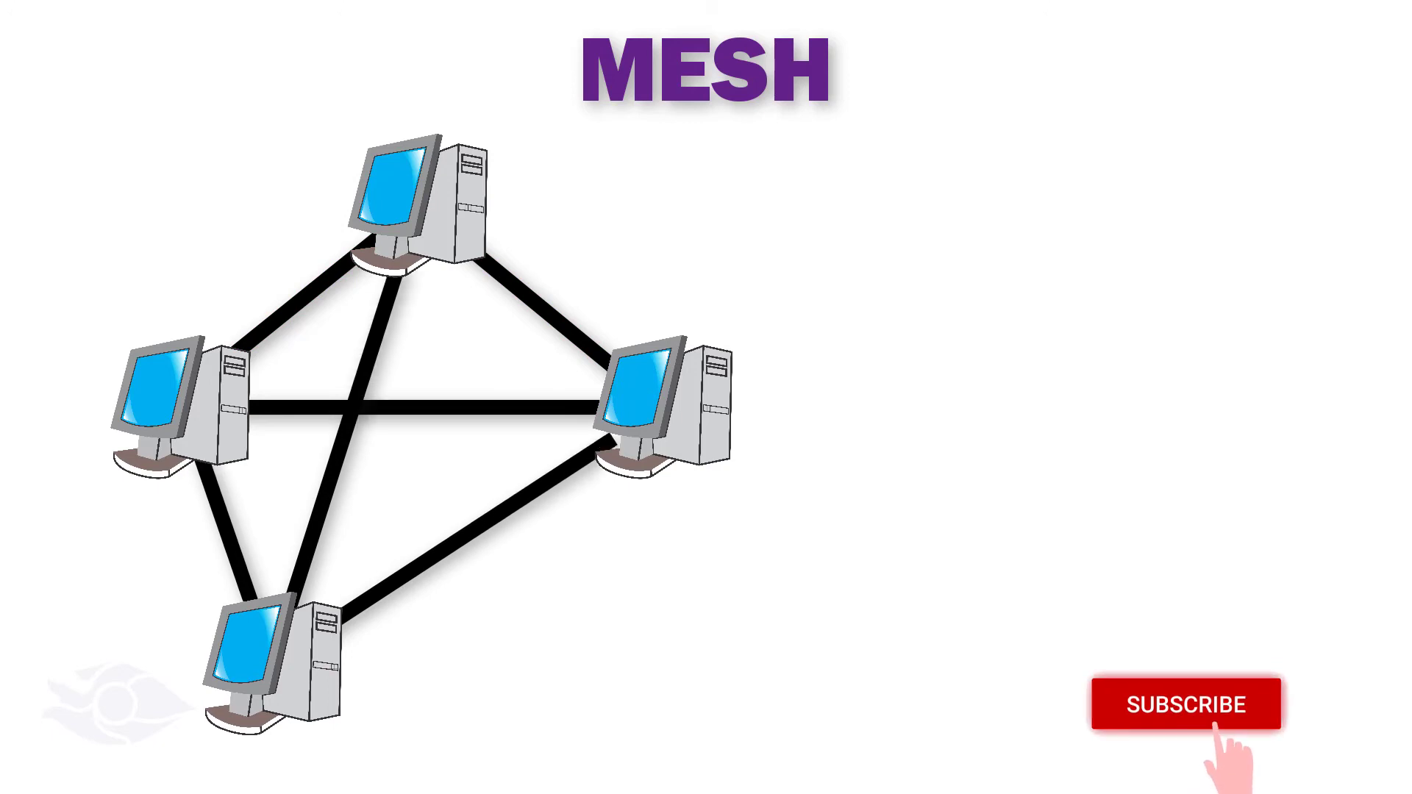
{"action": "left_click", "coordinate": [1186, 704]}
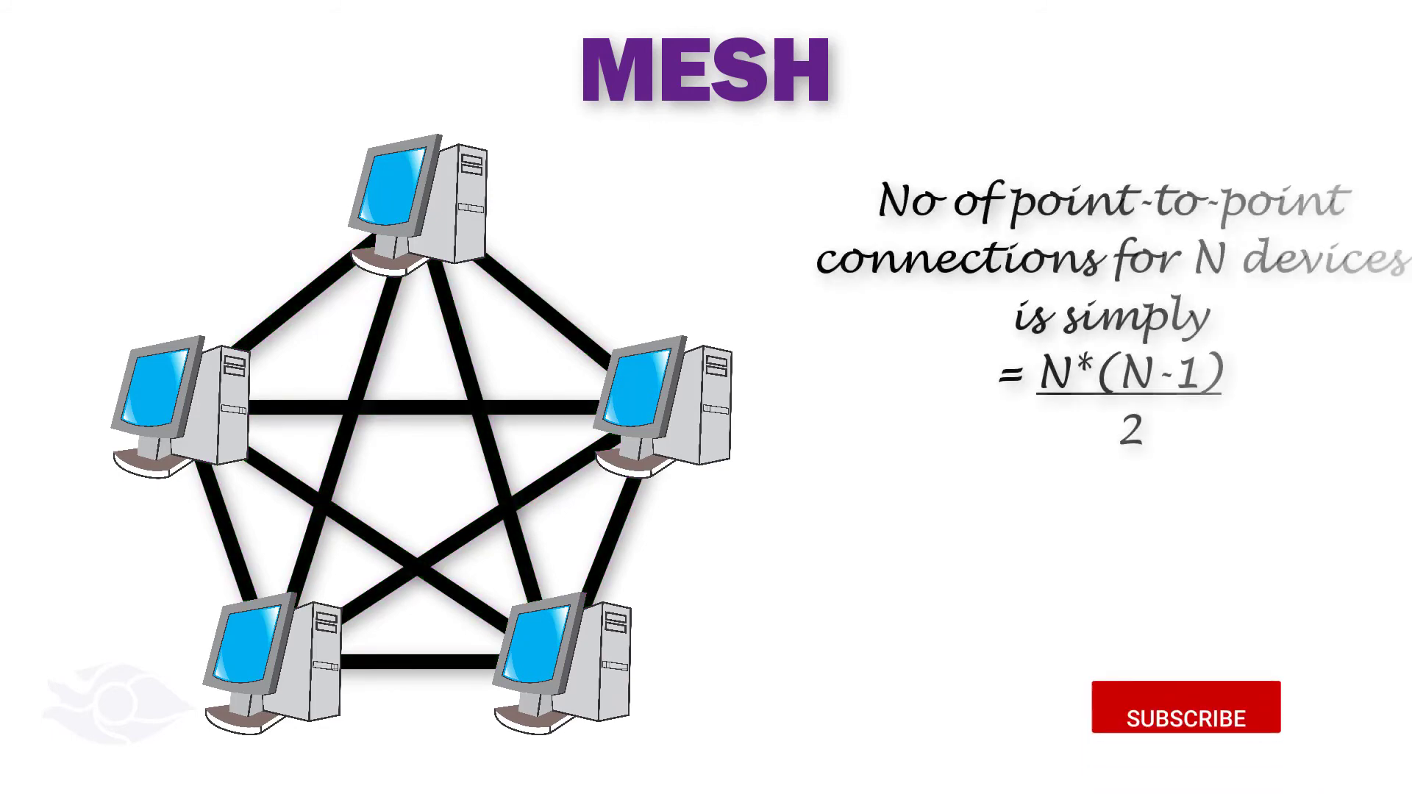
{"action": "left_click", "coordinate": [1189, 718]}
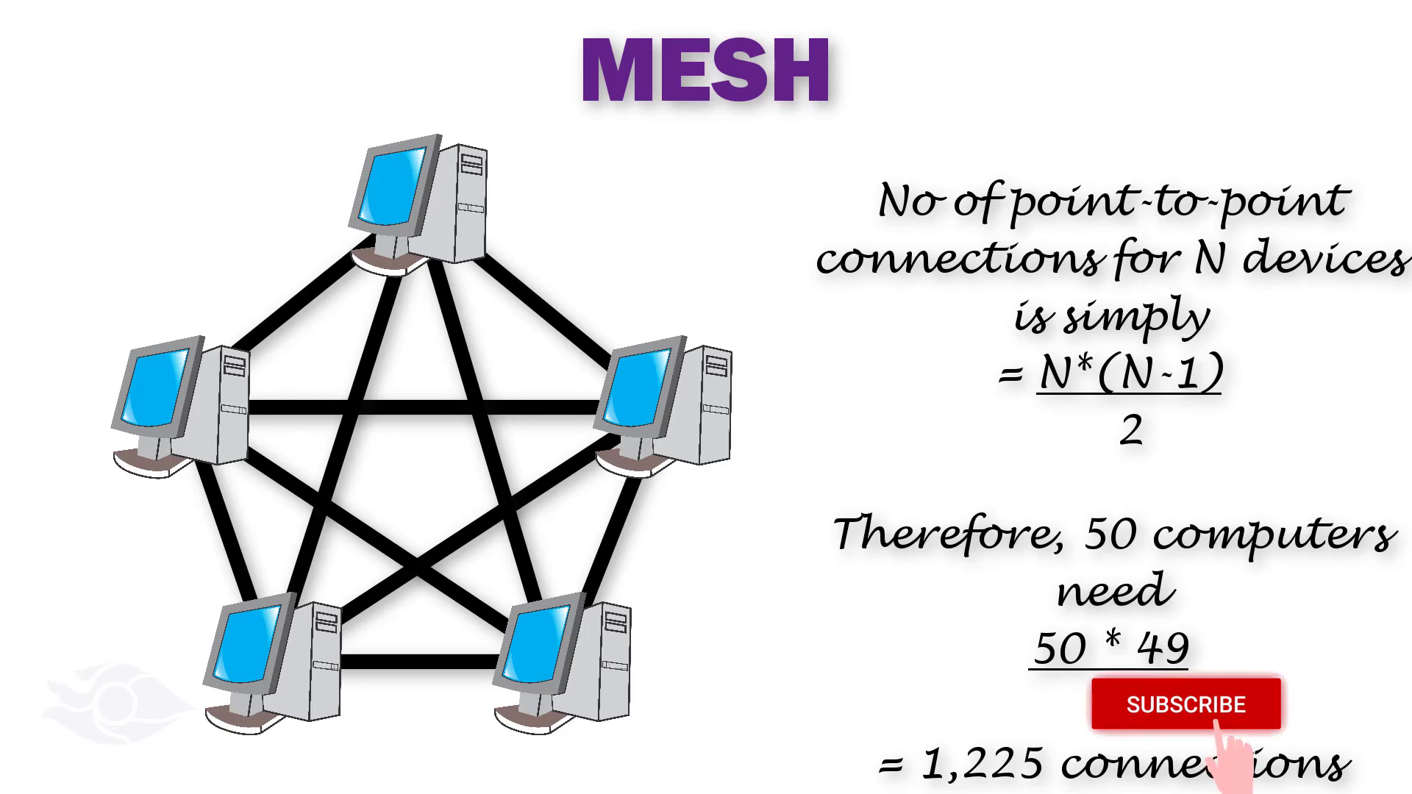
{"action": "left_click", "coordinate": [1182, 705]}
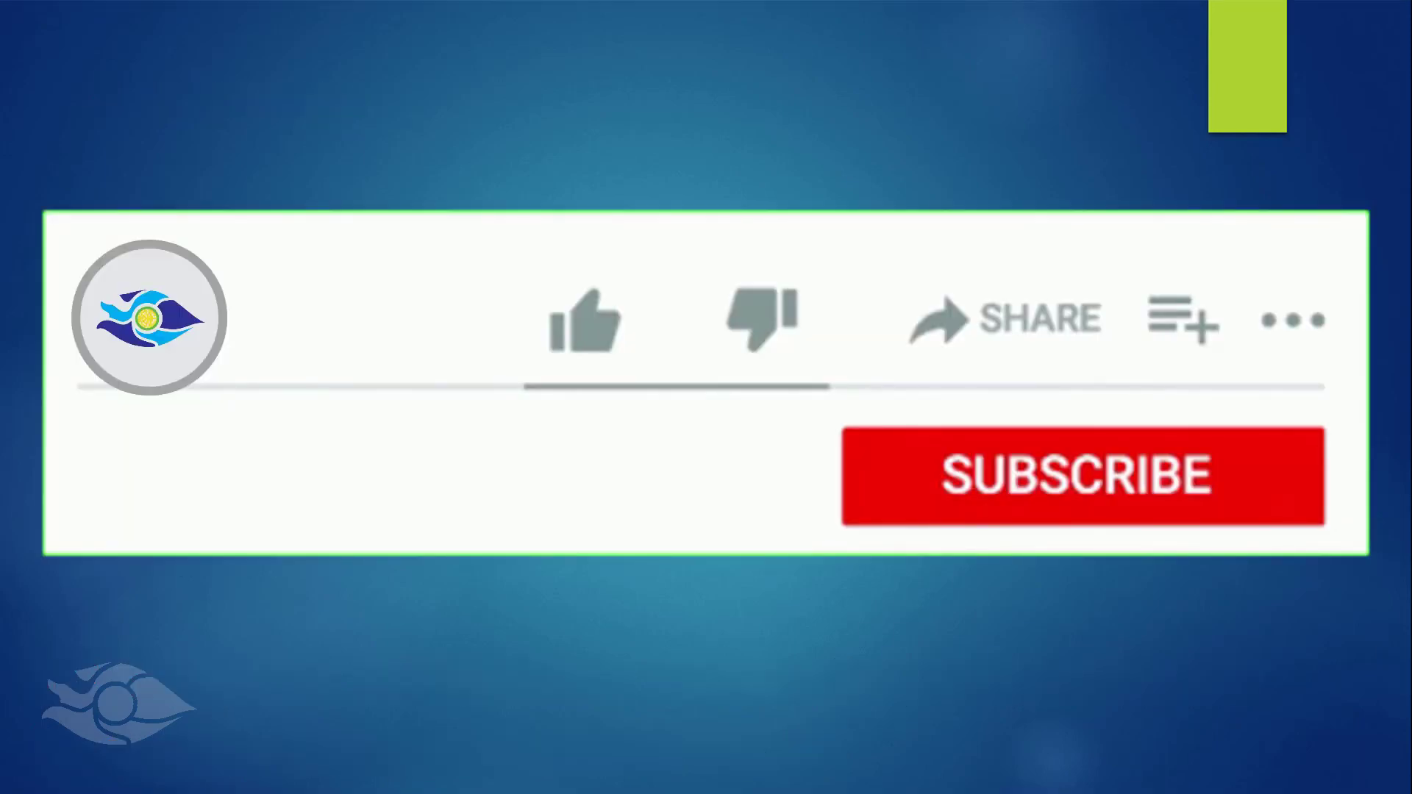
{"action": "left_click", "coordinate": [1078, 476]}
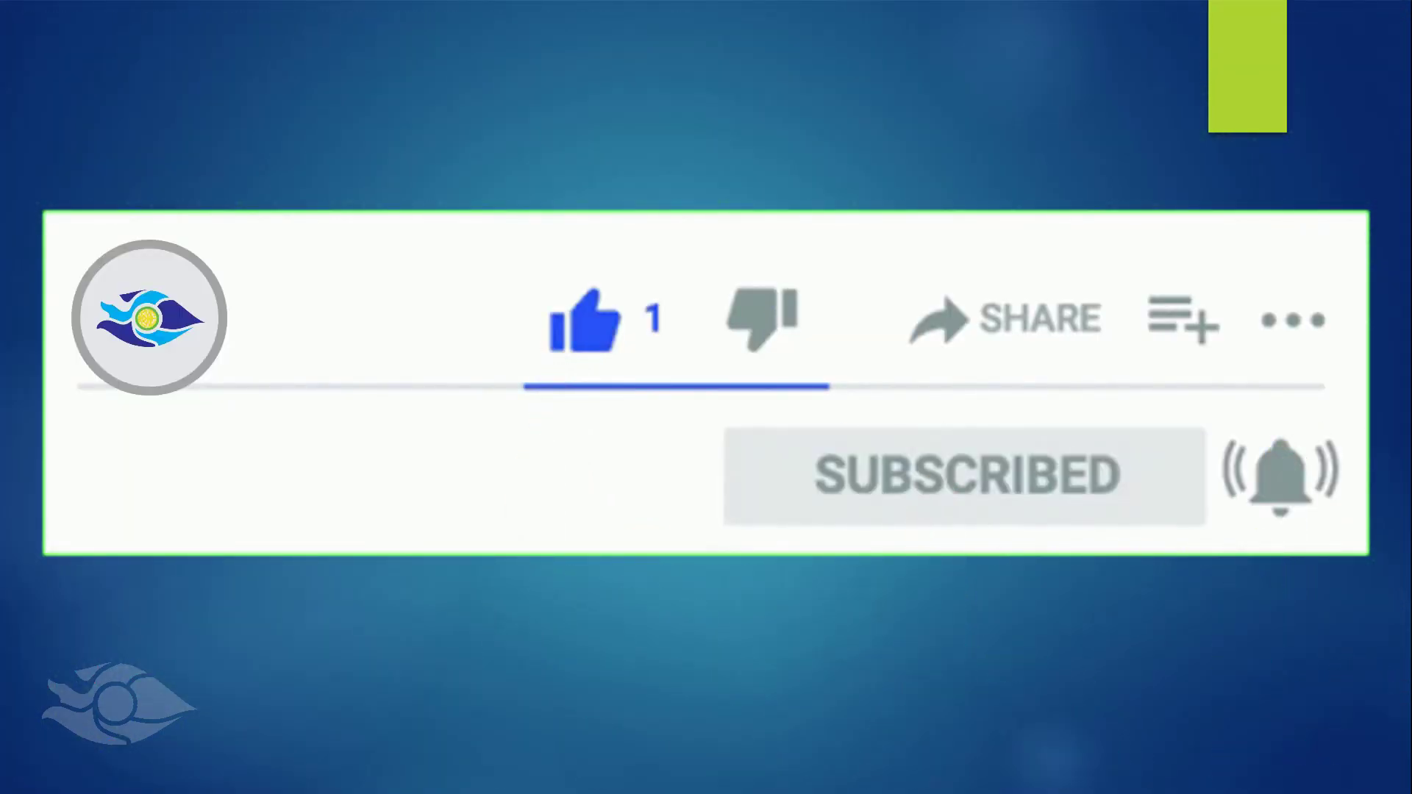